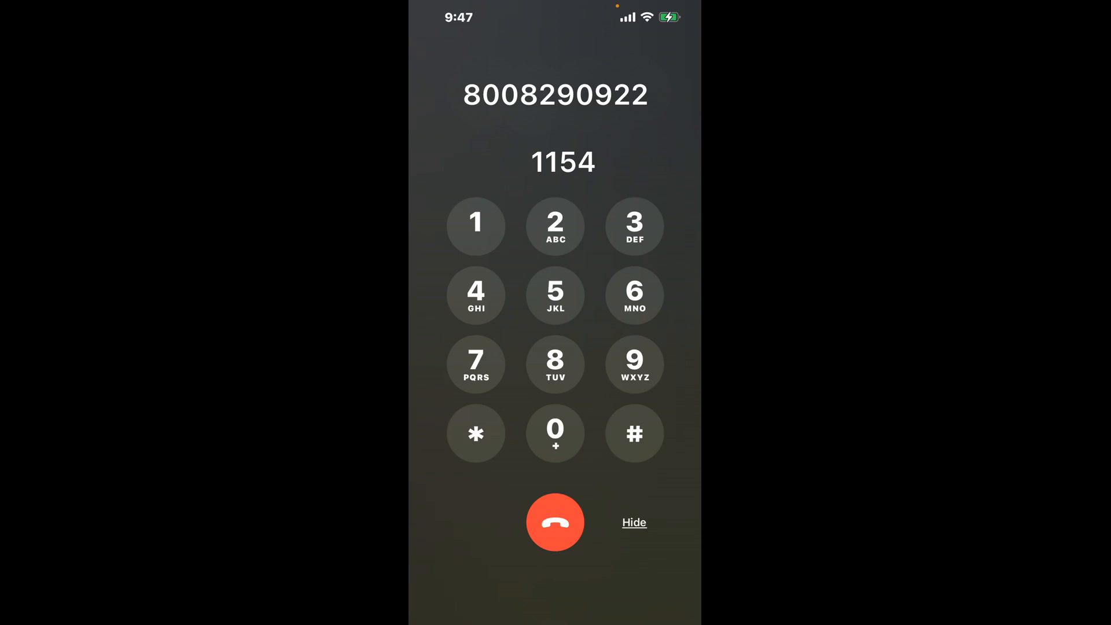
pyautogui.click(556, 522)
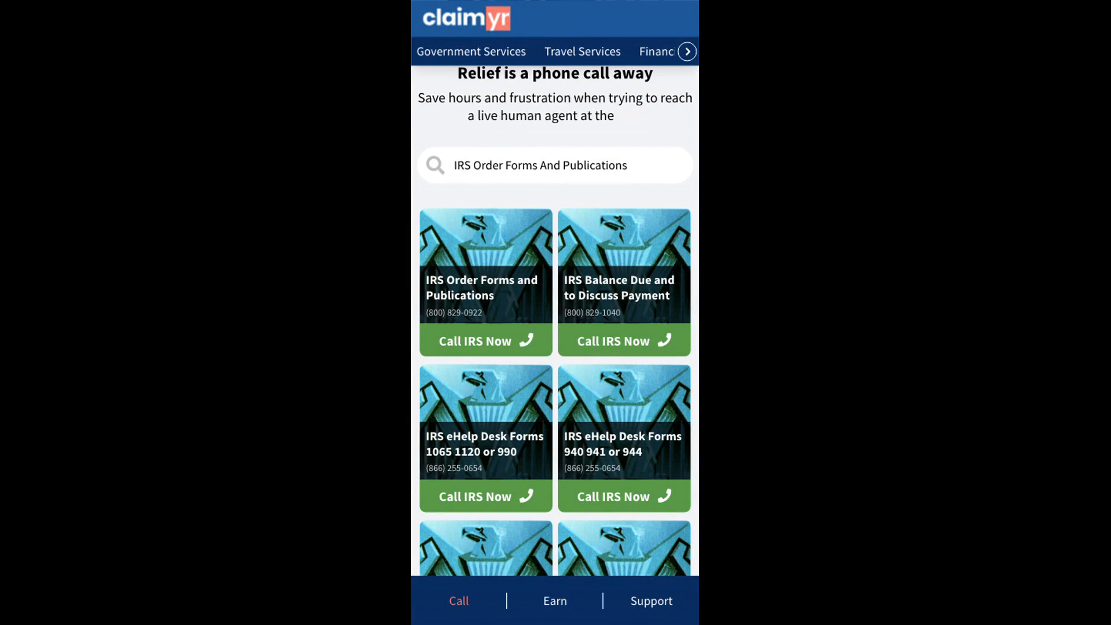
# - Request a Claimyr callback from IRS Order Forms and Publications and accept it
pyautogui.click(485, 341)
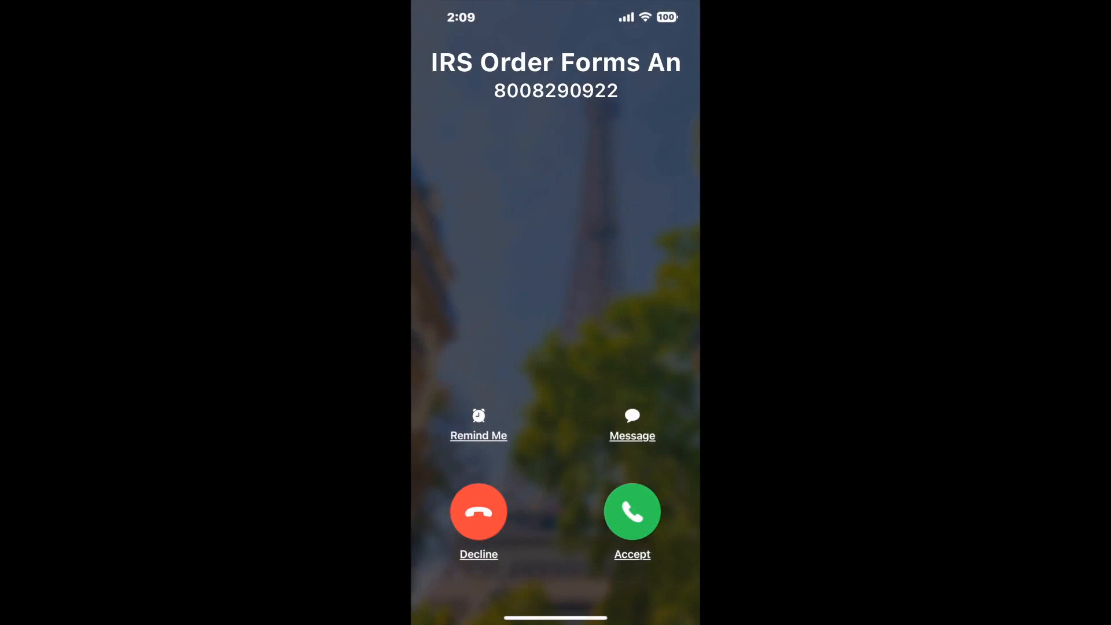
pyautogui.click(632, 512)
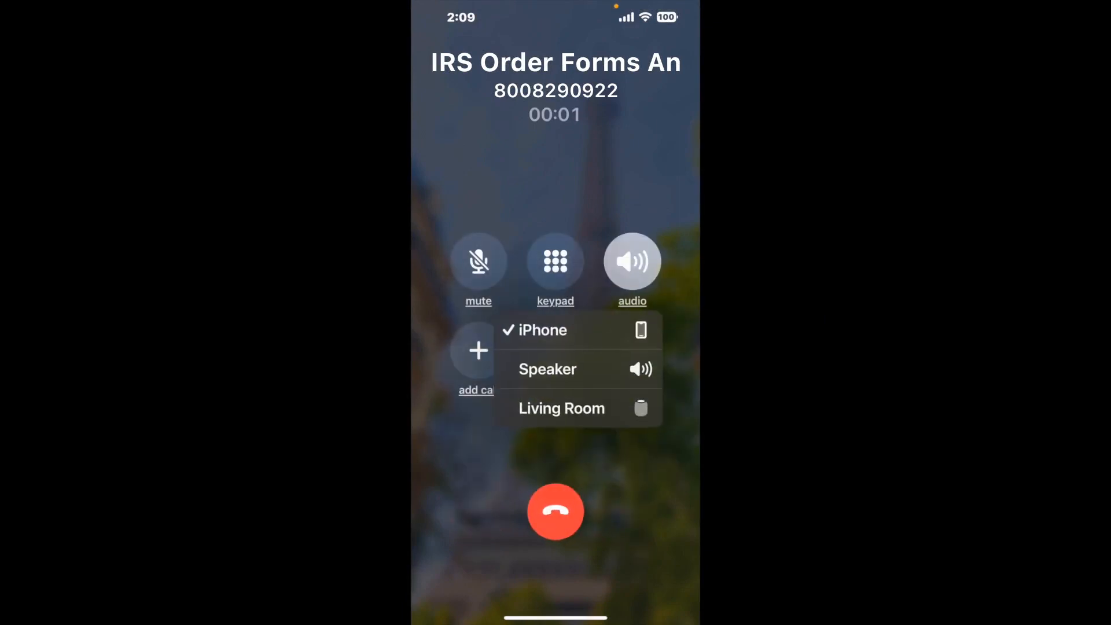